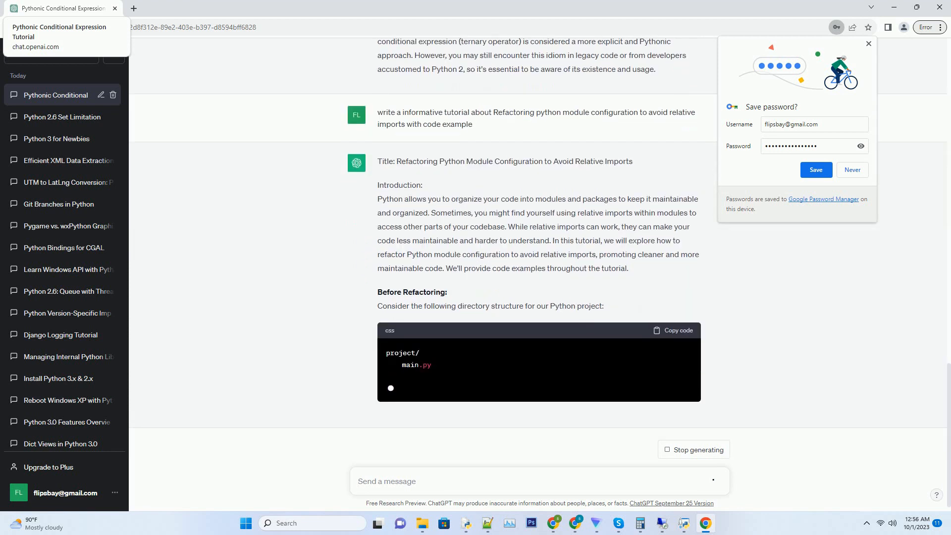
pyautogui.scroll(-3)
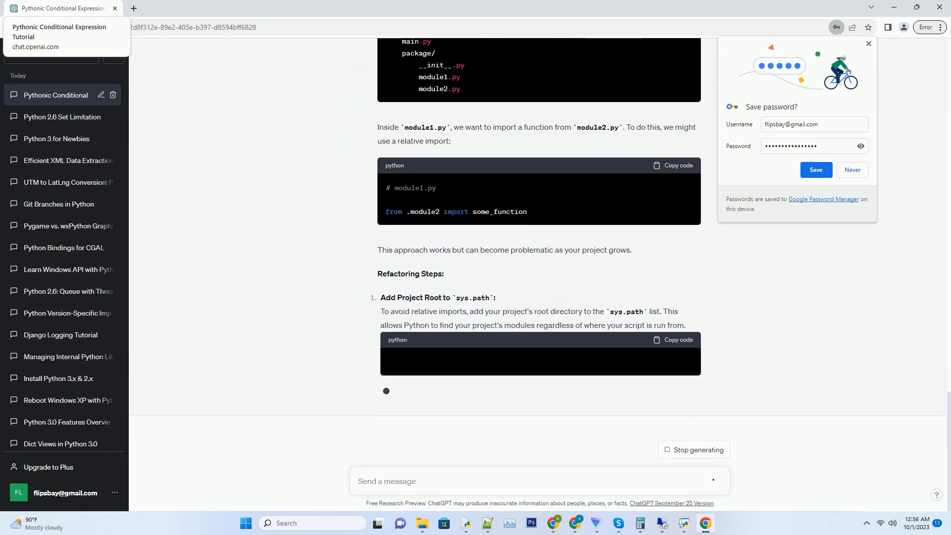
pyautogui.scroll(-3)
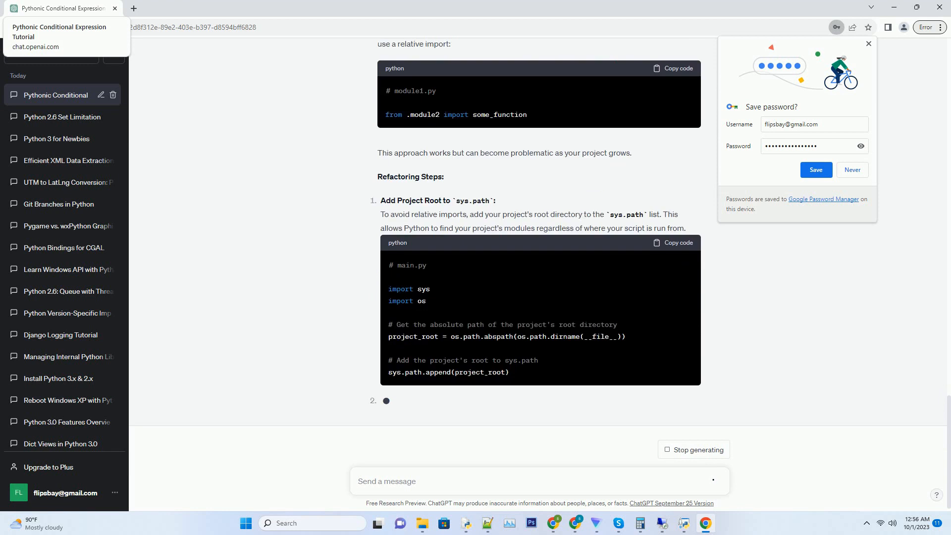
pyautogui.scroll(-3)
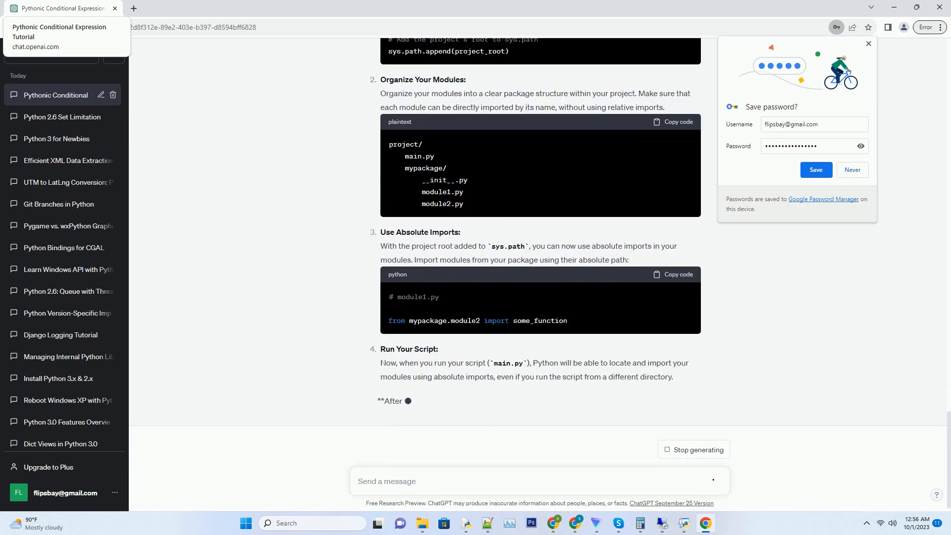